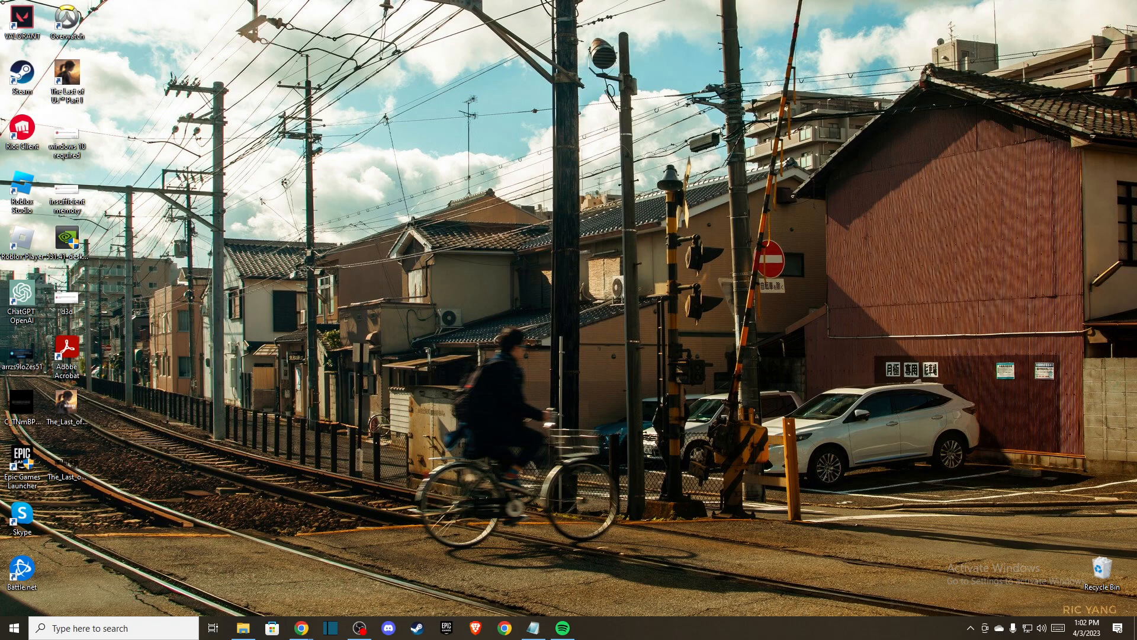
pyautogui.moveTo(332, 245)
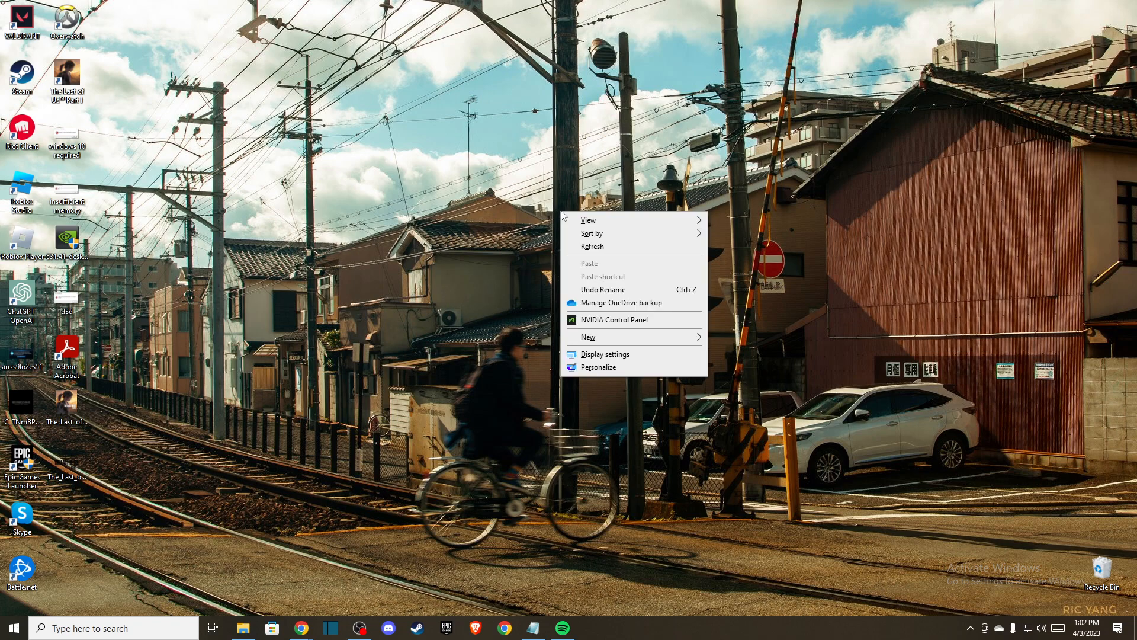
# Step: Open NVIDIA Control Panel's Manage 3D Settings, Program Settings, and select Overwatch 2
pyautogui.click(601, 323)
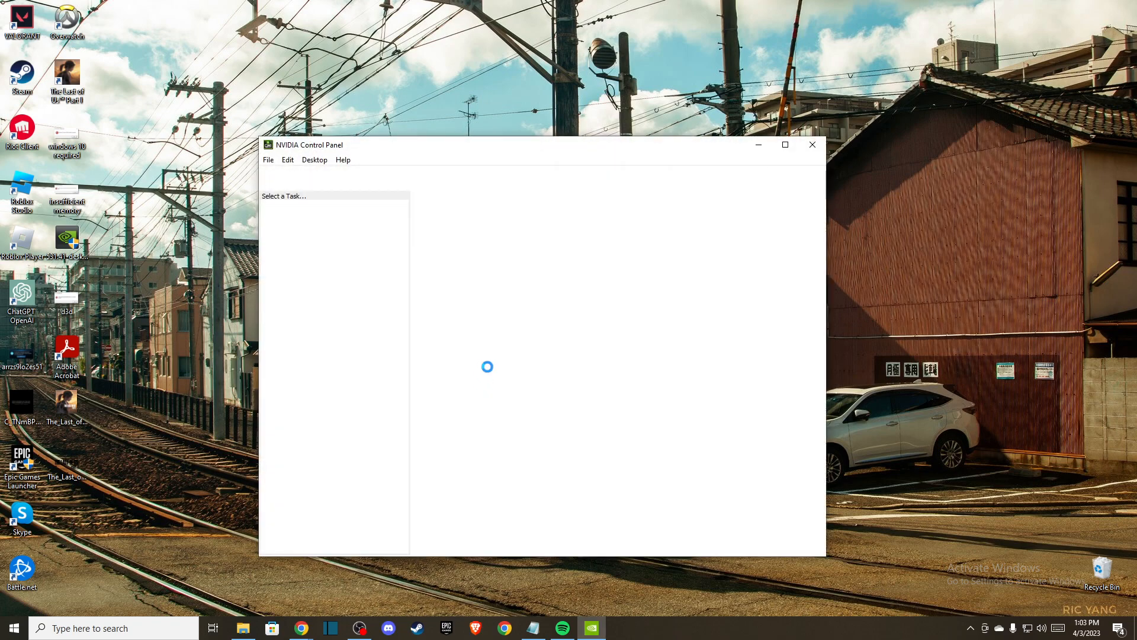
pyautogui.click(313, 226)
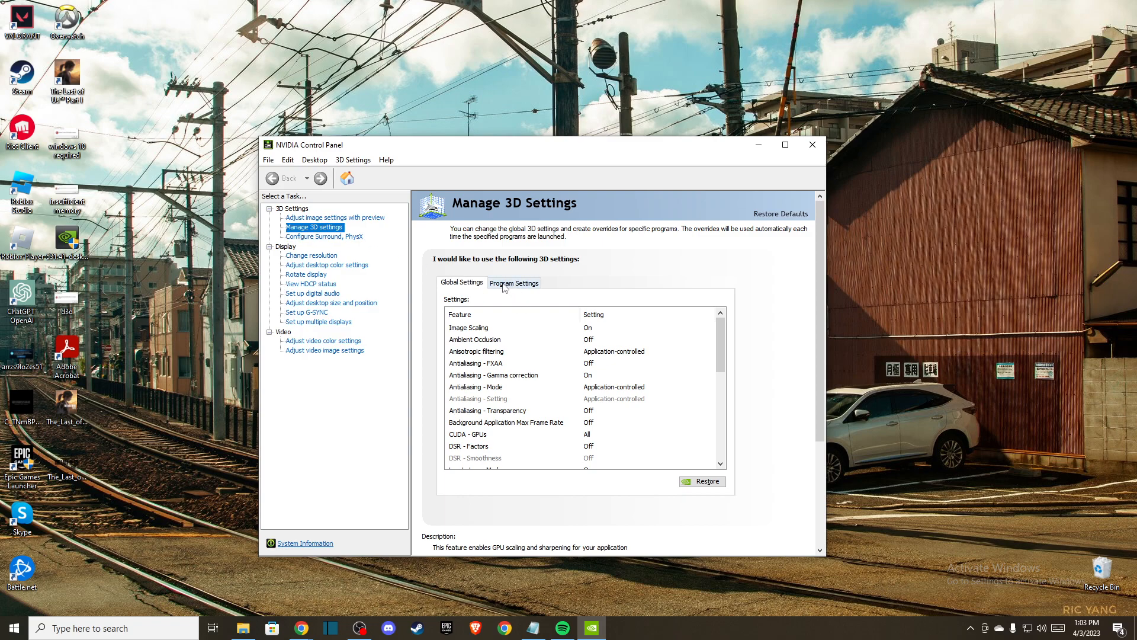
pyautogui.click(513, 283)
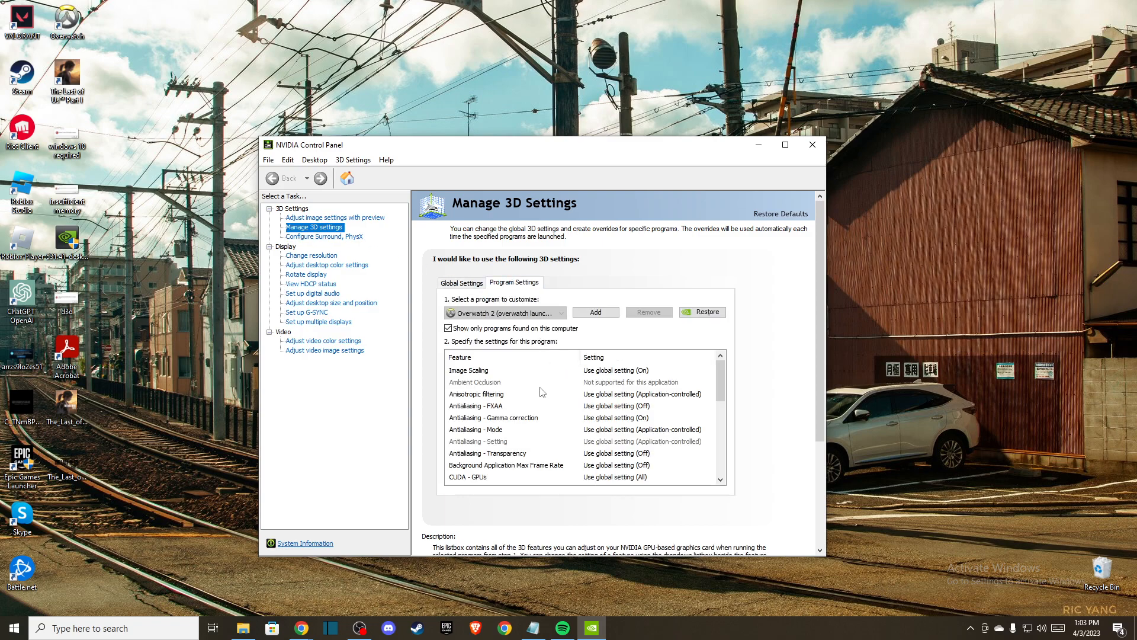
pyautogui.click(562, 313)
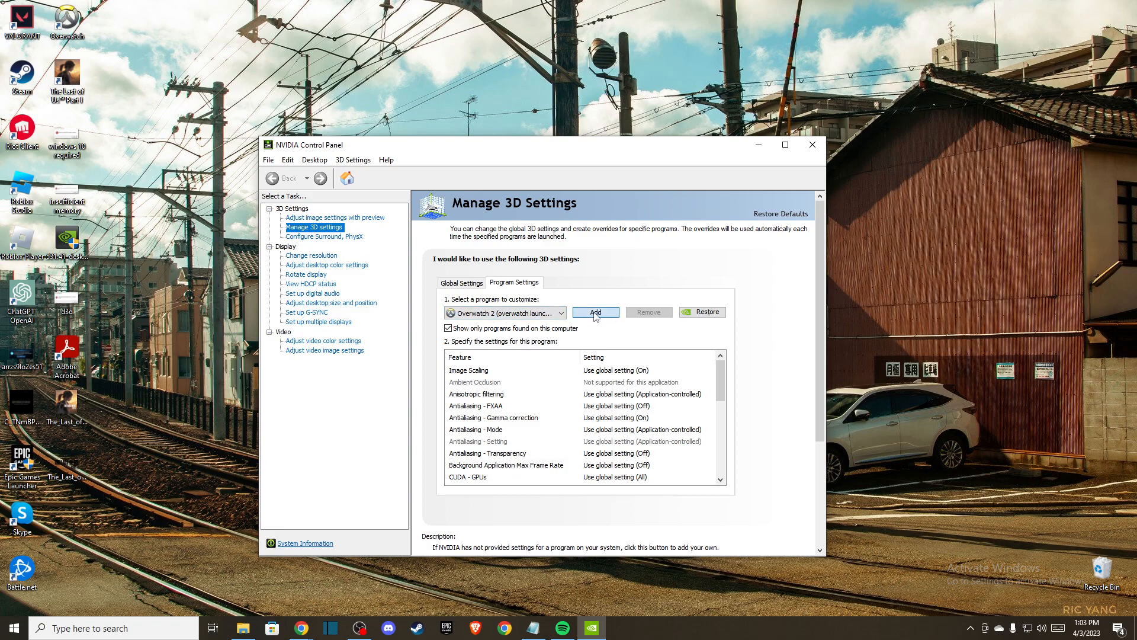
pyautogui.click(595, 312)
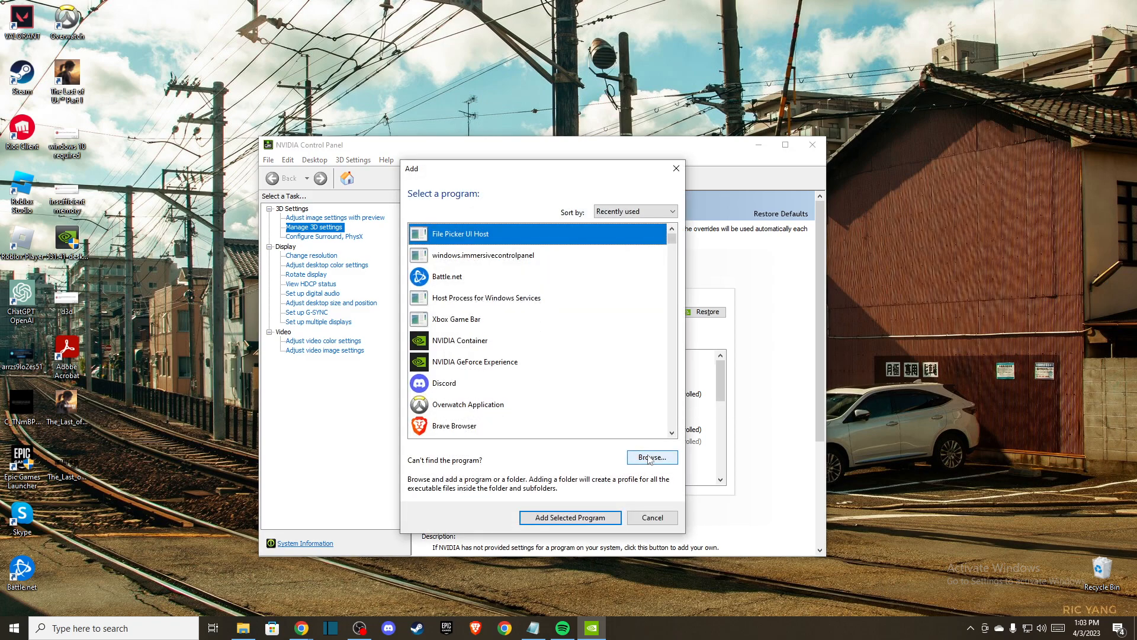
pyautogui.click(651, 457)
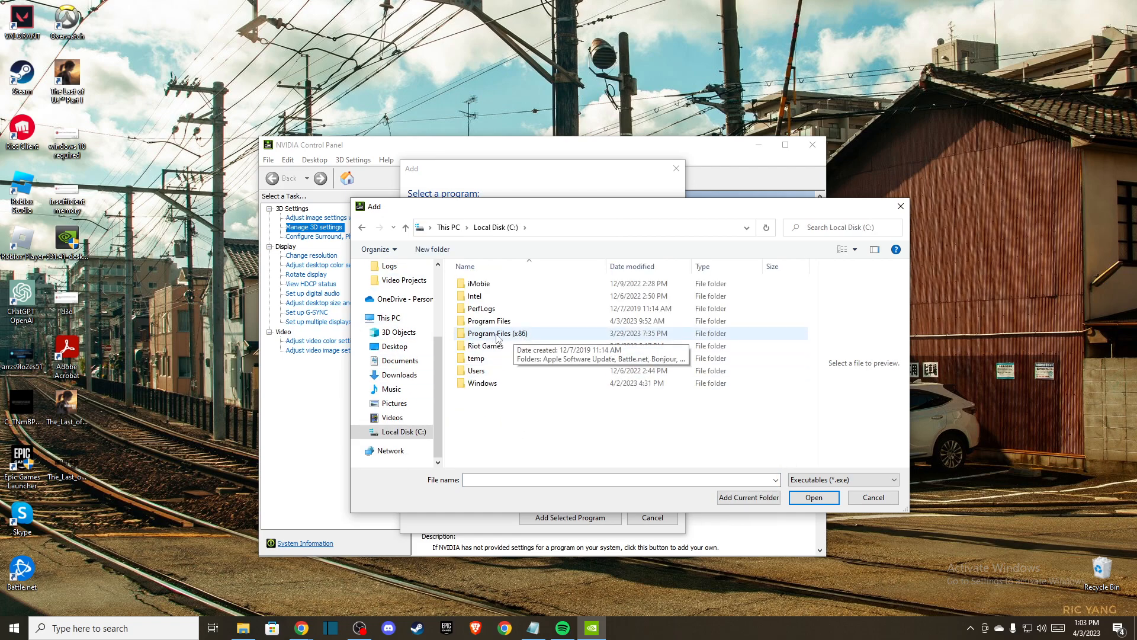
pyautogui.doubleClick(495, 332)
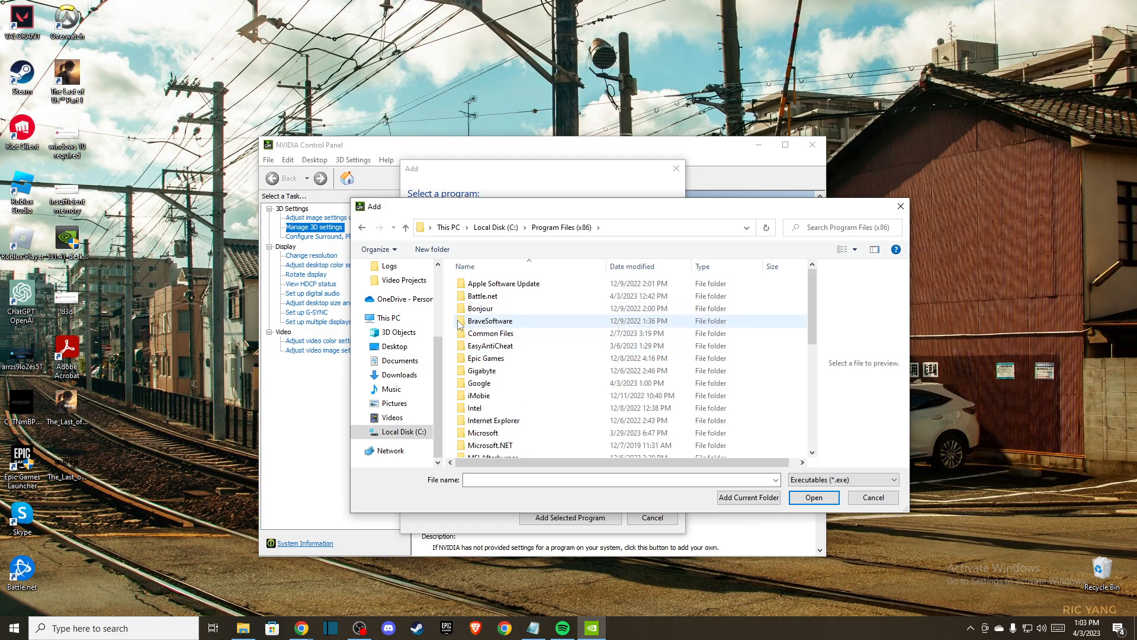
pyautogui.doubleClick(490, 320)
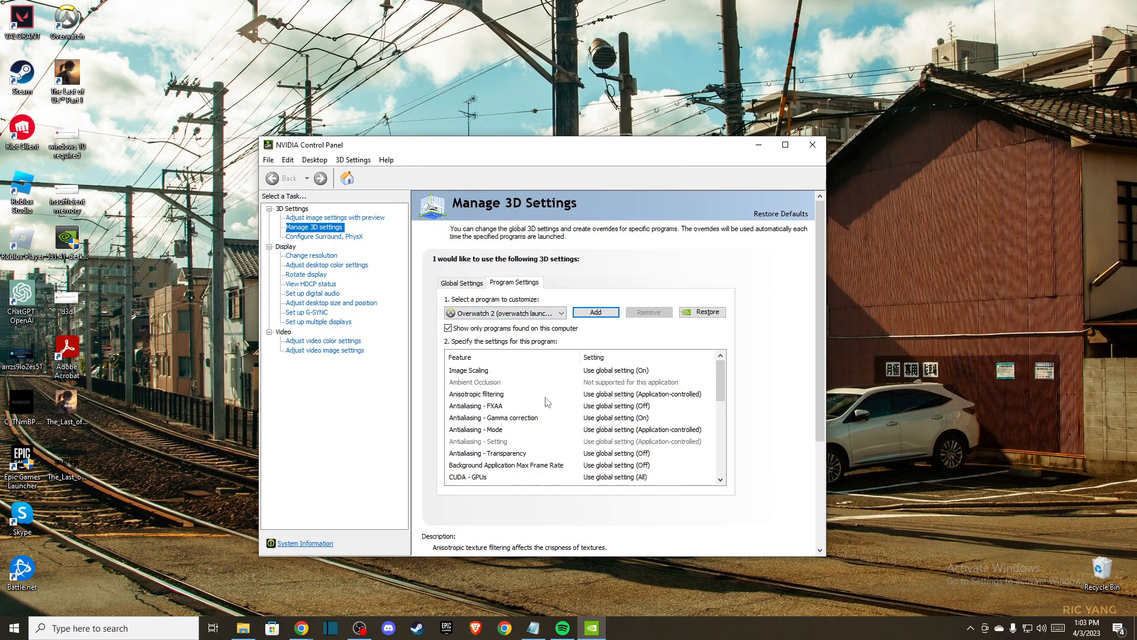
# Step: Scroll the Overwatch 2 feature list down to Vertical sync and select it
pyautogui.scroll(-3)
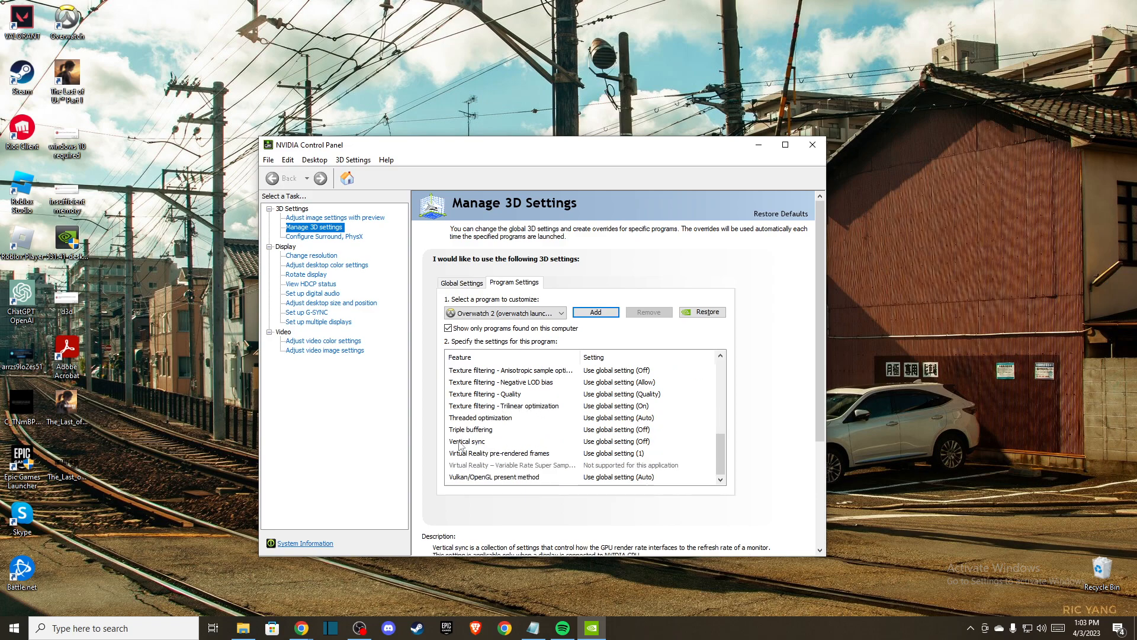
pyautogui.moveTo(473, 446)
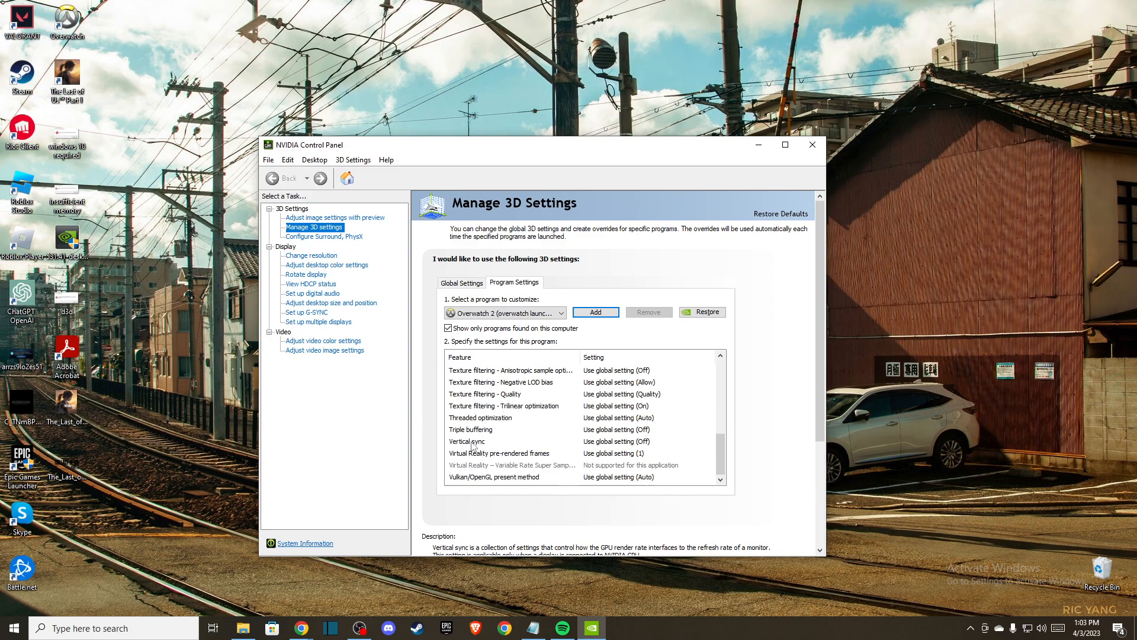
pyautogui.click(468, 440)
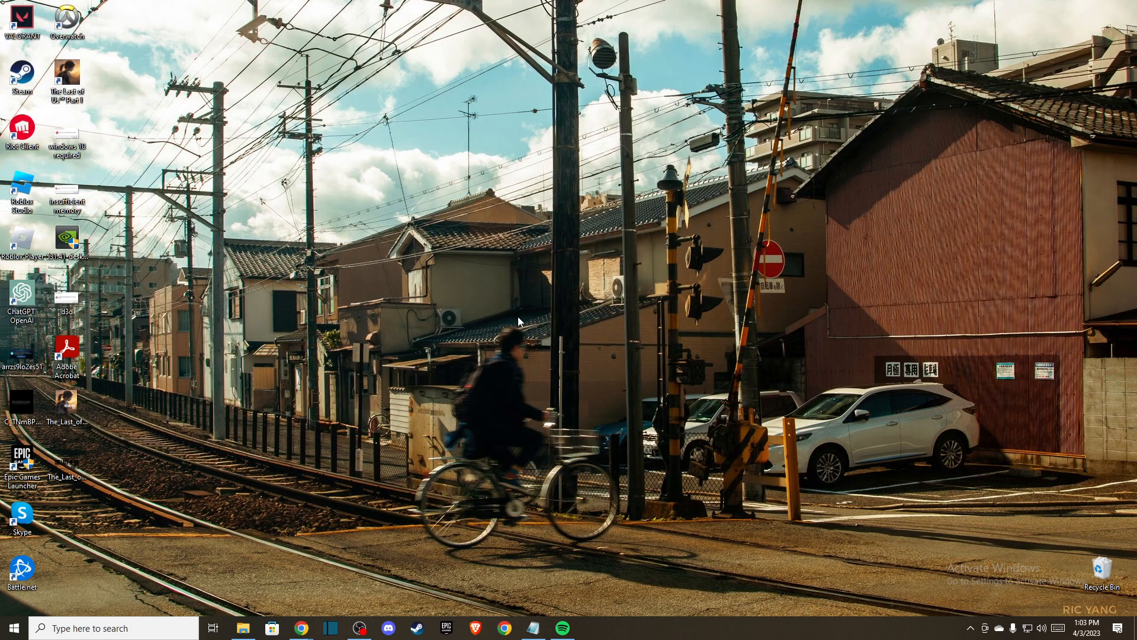
pyautogui.moveTo(340, 385)
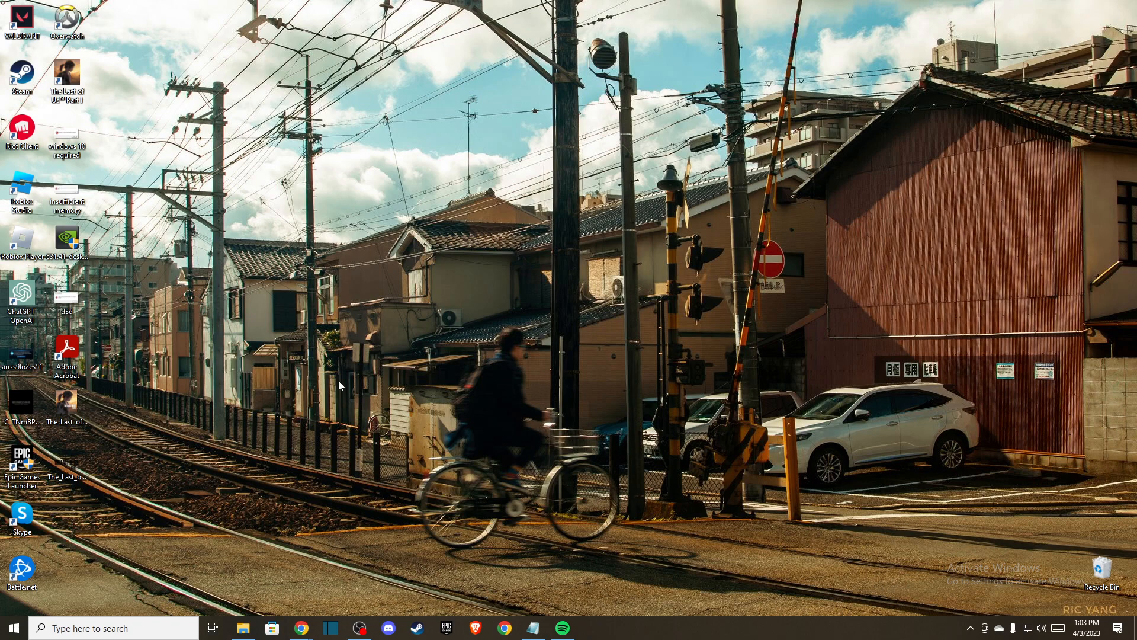
pyautogui.moveTo(384, 397)
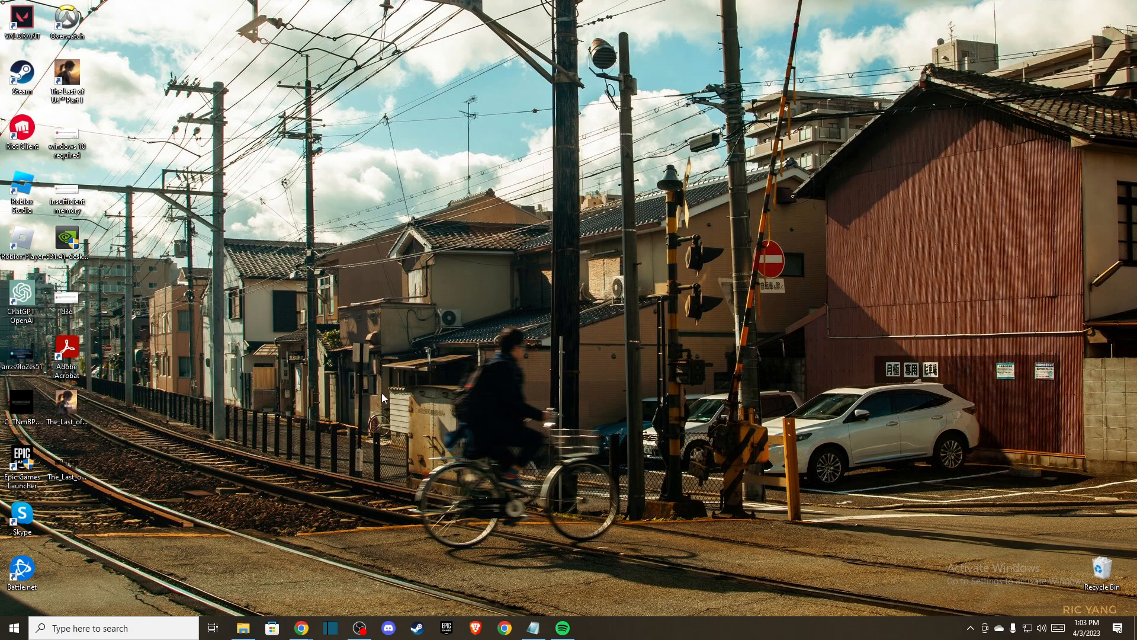